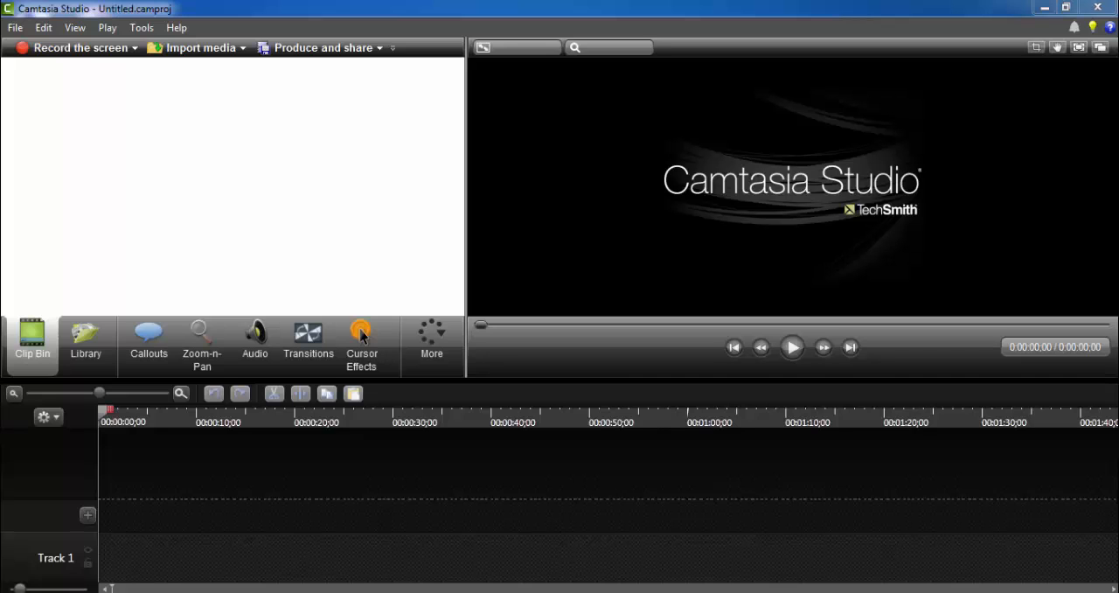
pyautogui.moveTo(465, 246)
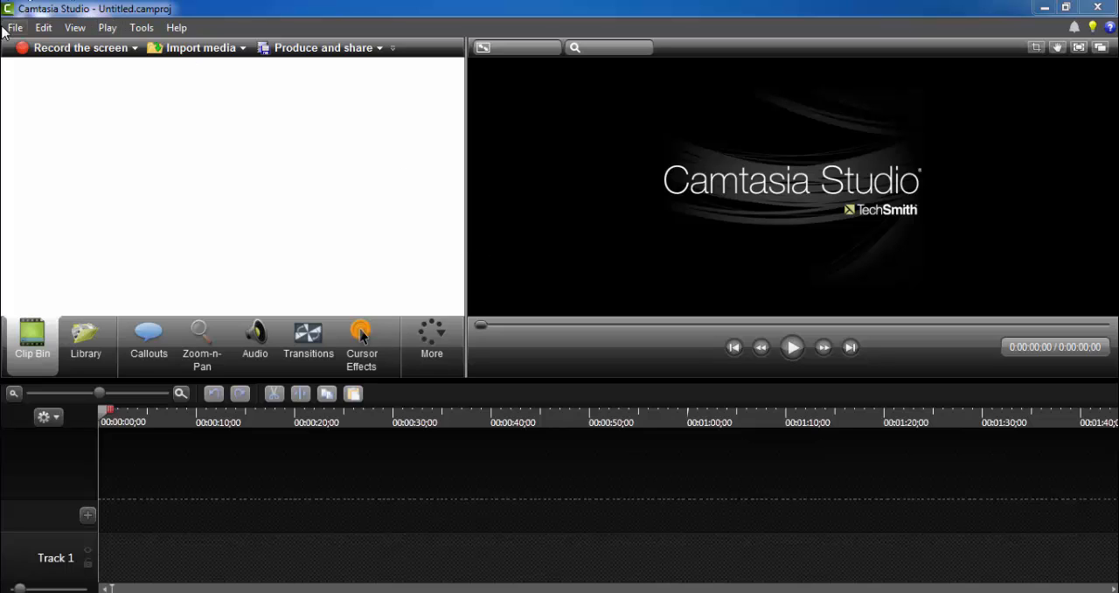
# Step: Start Import media from the File menu and choose the xampp installation video in Downloads
pyautogui.click(14, 27)
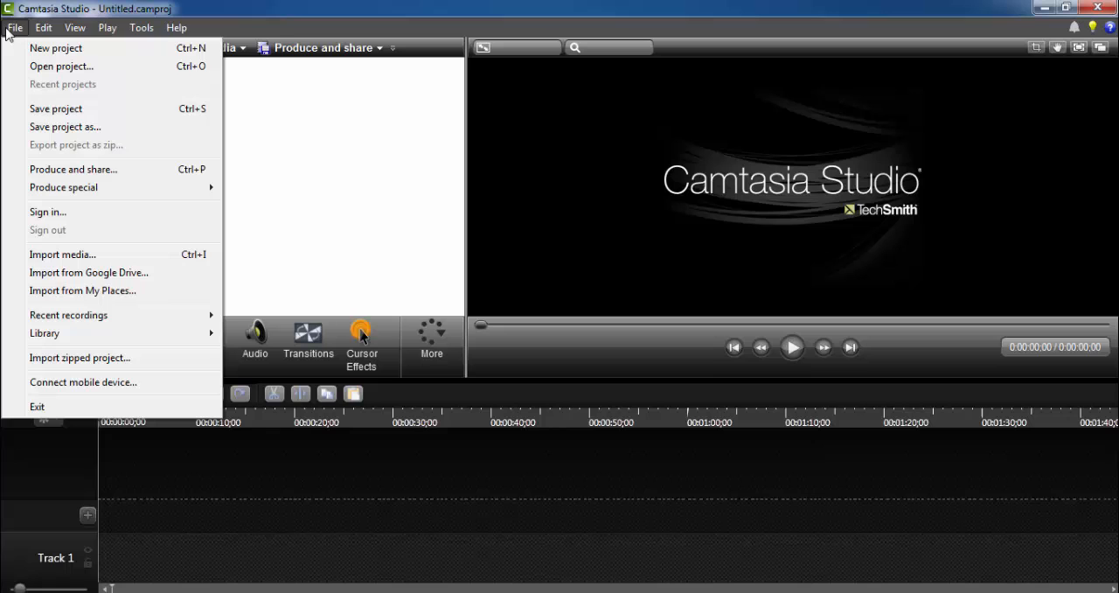
pyautogui.click(63, 254)
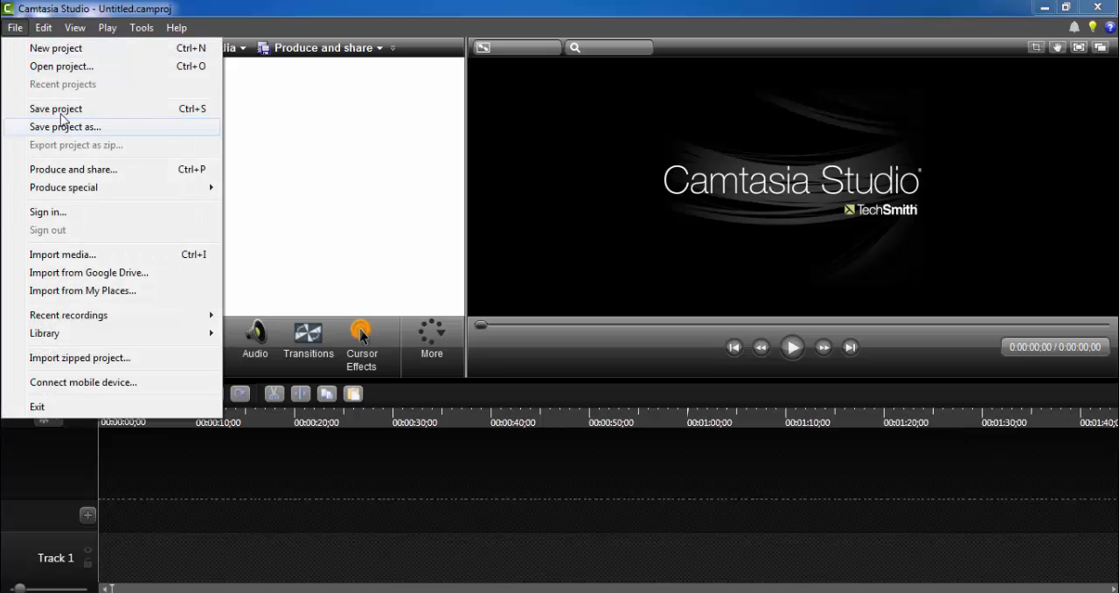
pyautogui.moveTo(83, 131)
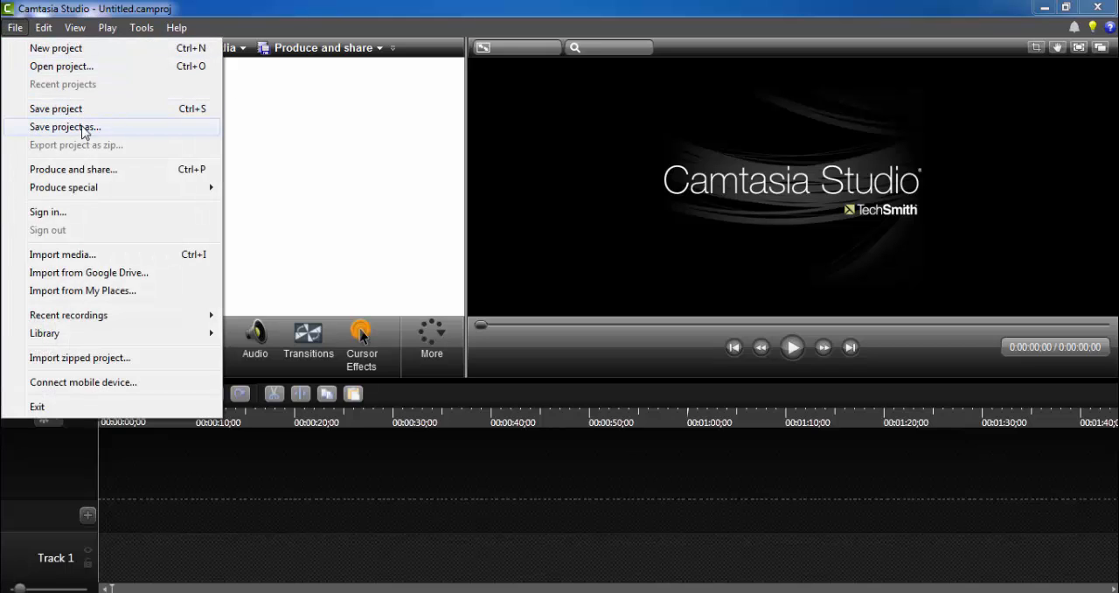
pyautogui.moveTo(62, 253)
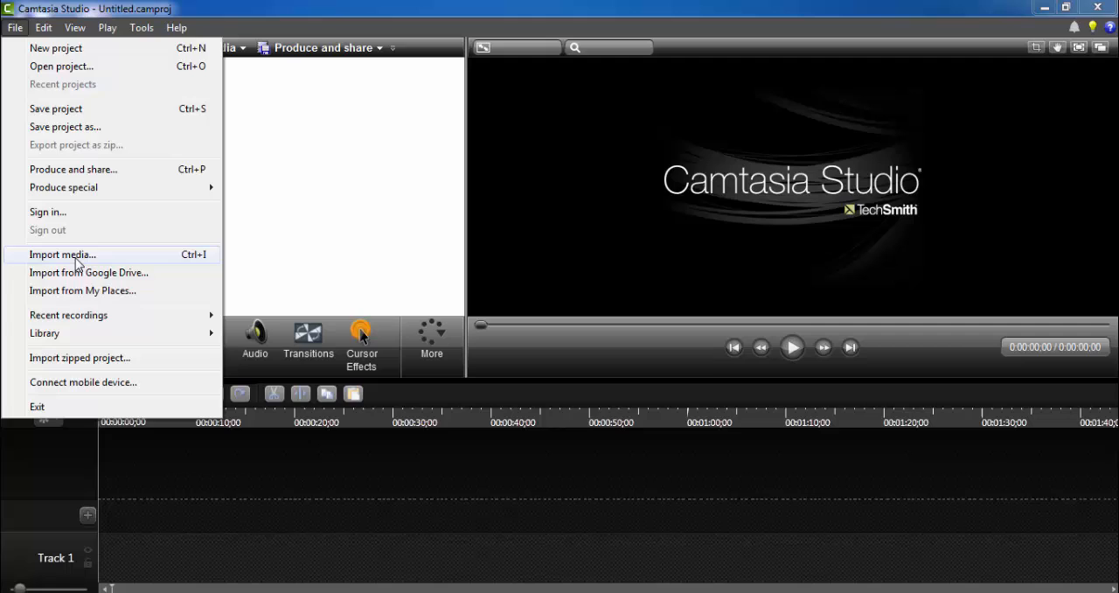
pyautogui.click(62, 254)
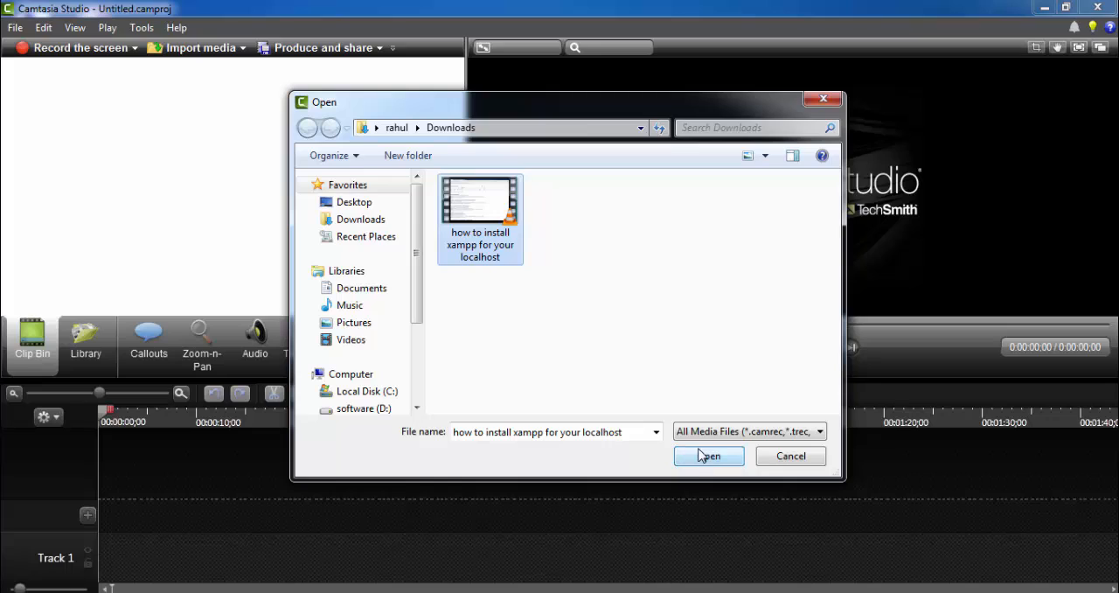
pyautogui.moveTo(708, 459)
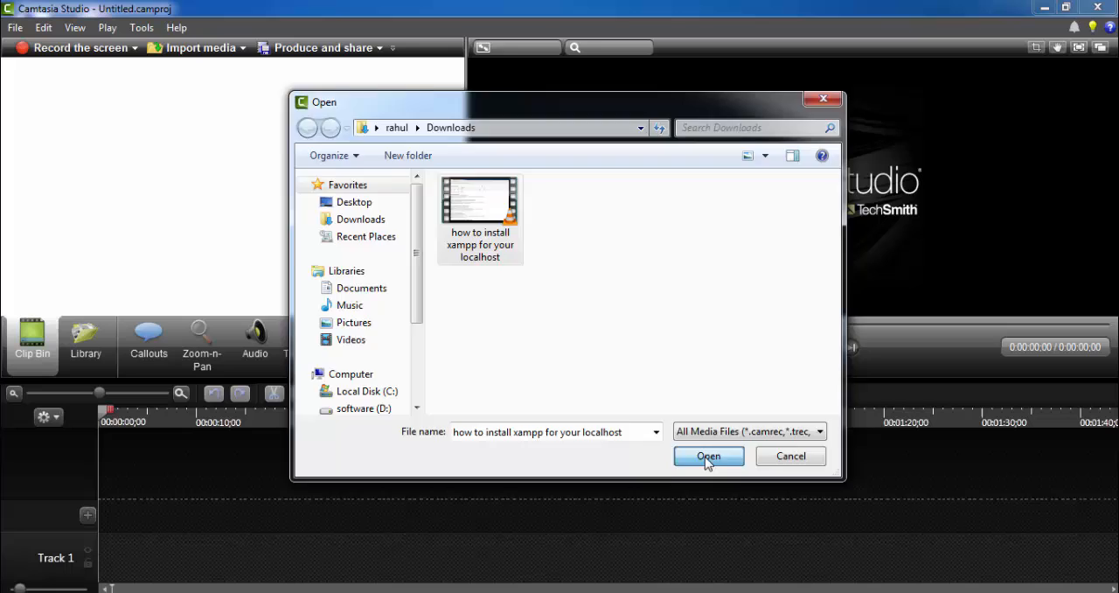
# Step: Import 'how to install xampp for your localhost.mp4' into the Clip Bin and select it
pyautogui.click(708, 456)
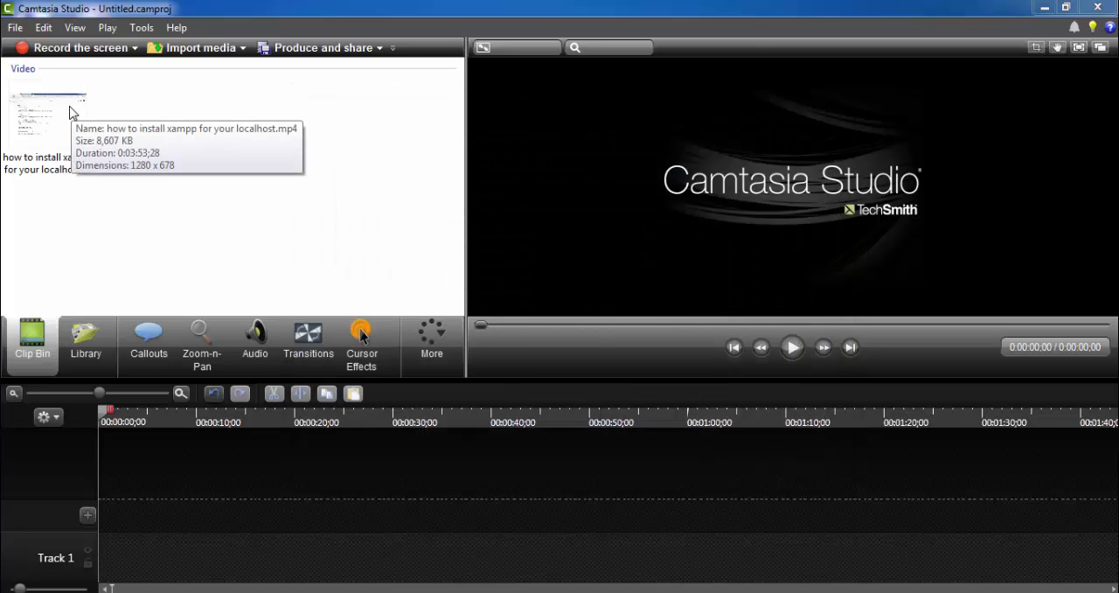
pyautogui.moveTo(68, 118)
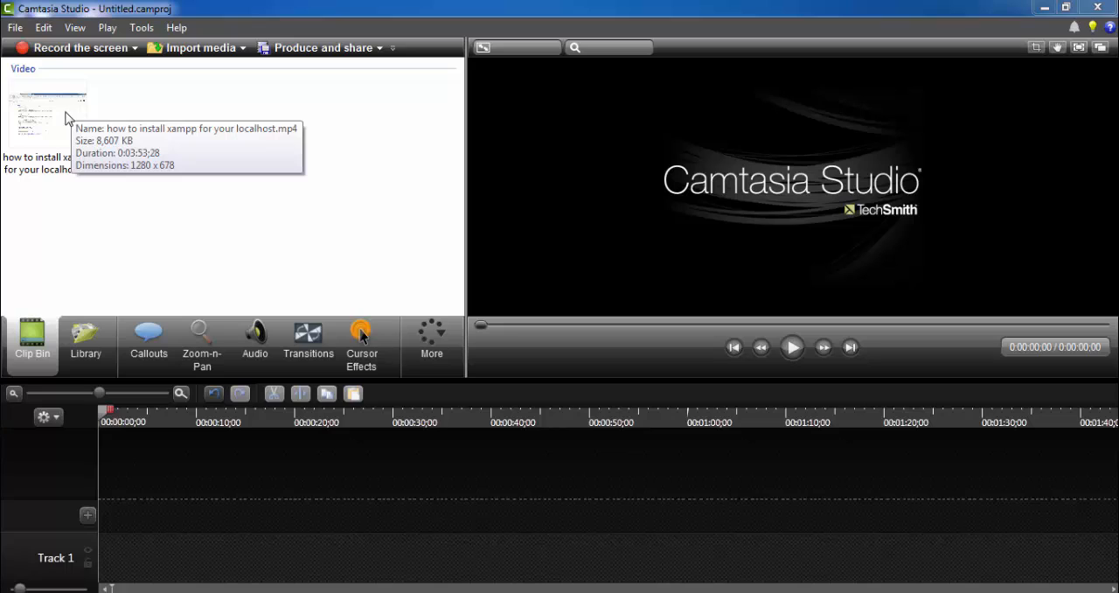
pyautogui.click(48, 114)
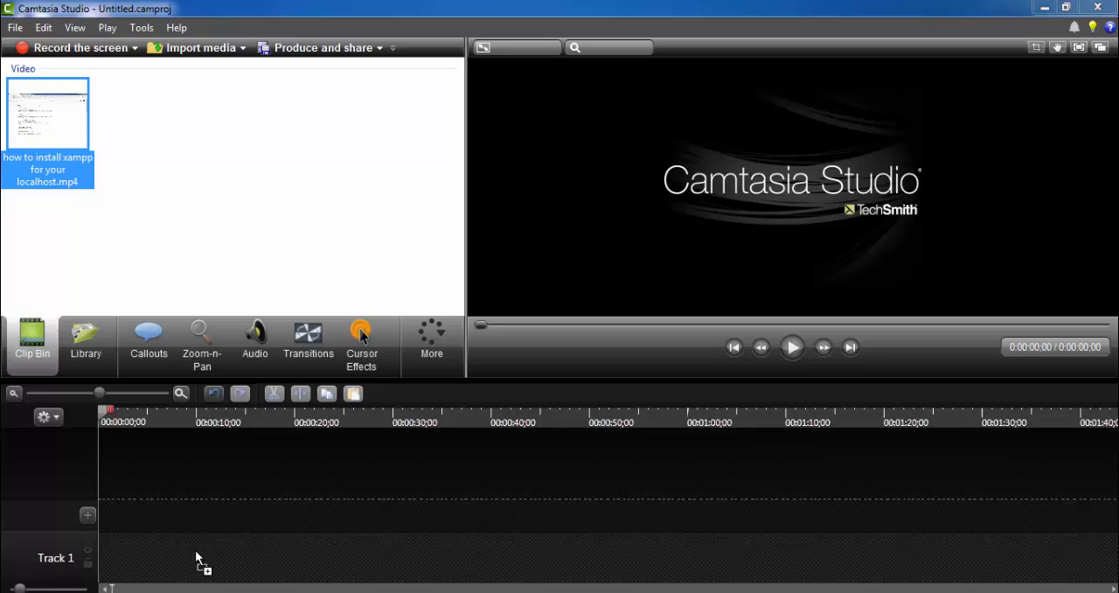
# Step: Drag the xampp clip onto Track 1 and move the playhead to about 4 seconds
pyautogui.moveTo(48, 113); pyautogui.dragTo(349, 558)
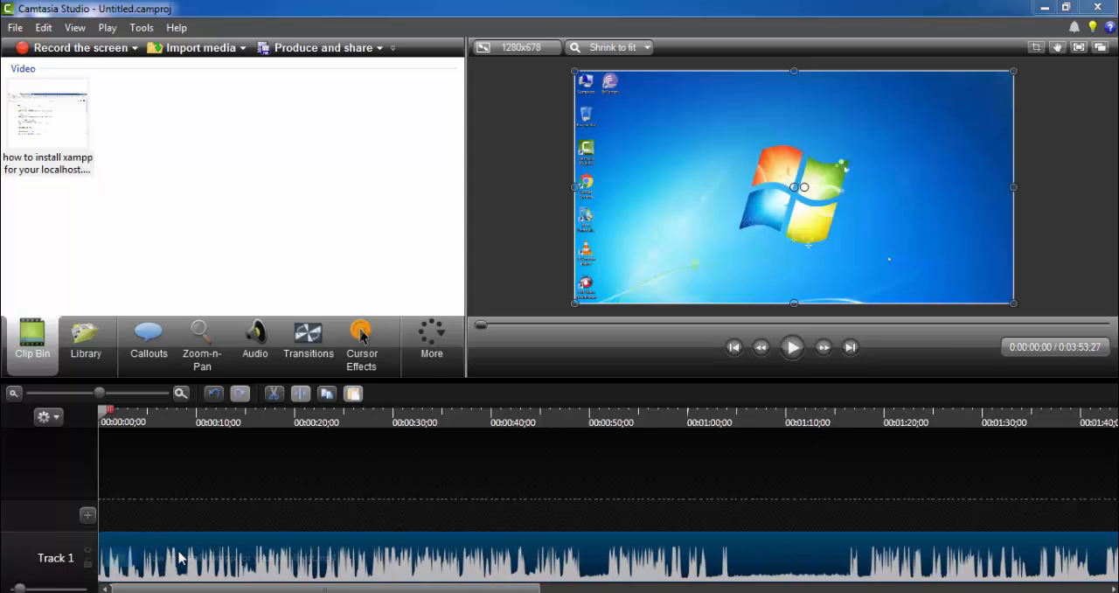
pyautogui.click(791, 347)
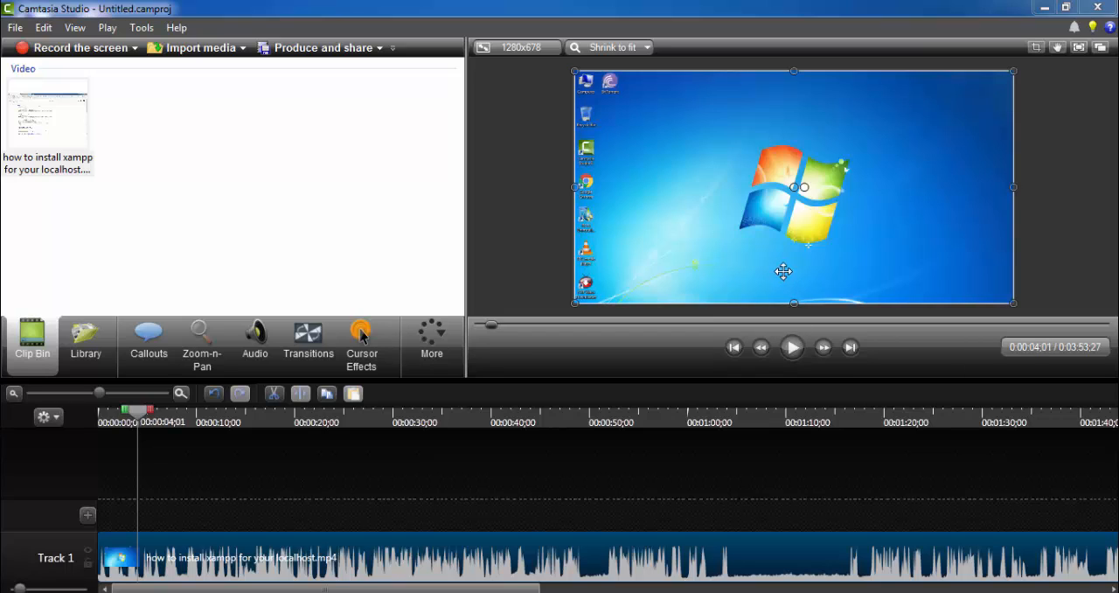
pyautogui.moveTo(786, 363)
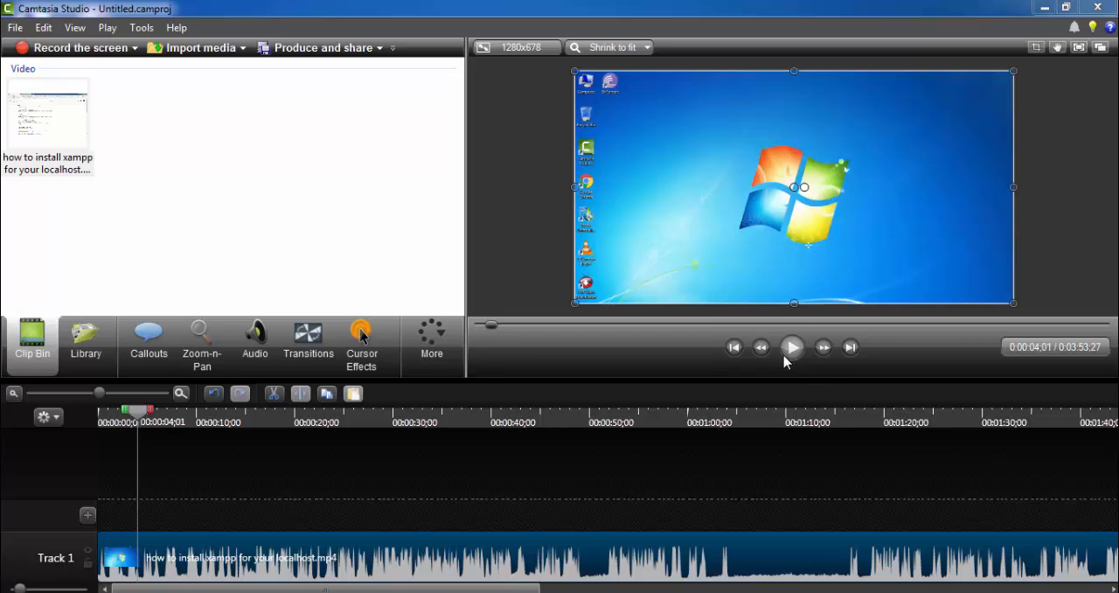
pyautogui.moveTo(792, 347)
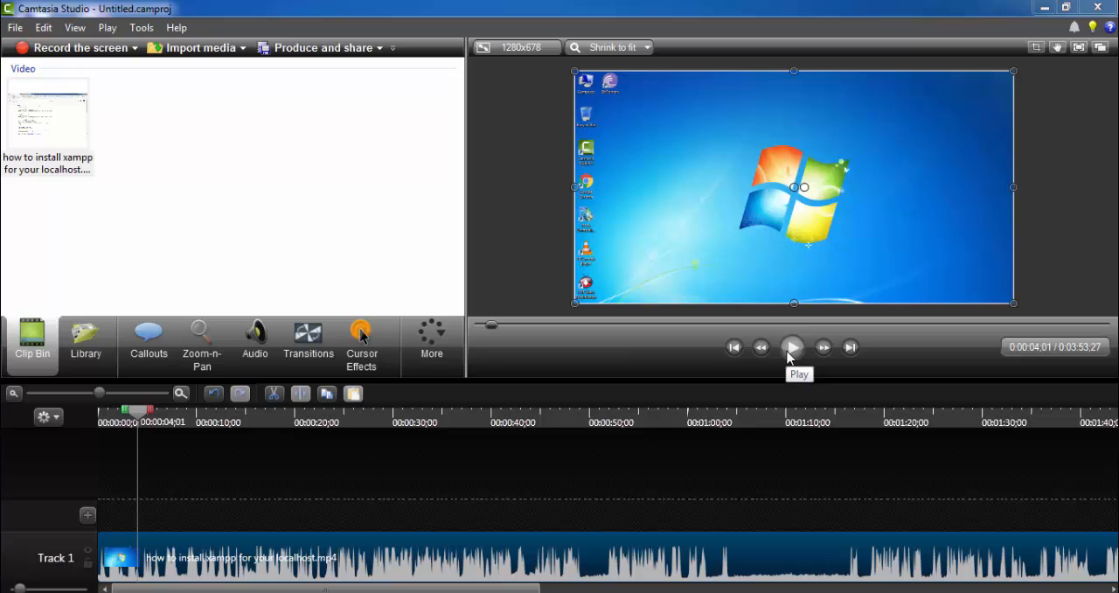
pyautogui.moveTo(366, 558)
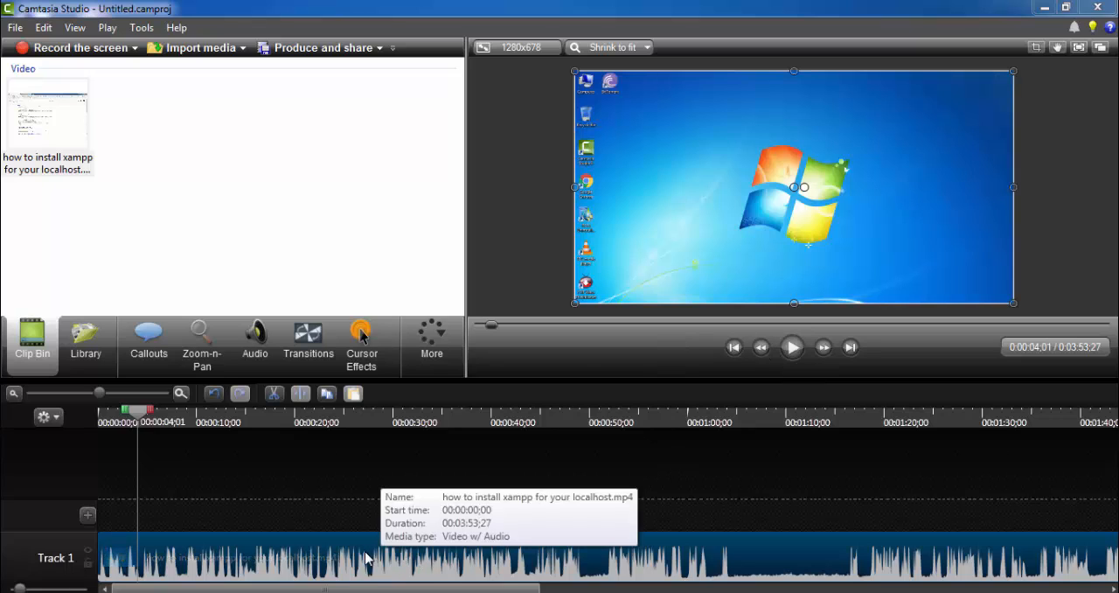
# Step: Show the Audio editing options for the clip on Track 1
pyautogui.rightClick(367, 557)
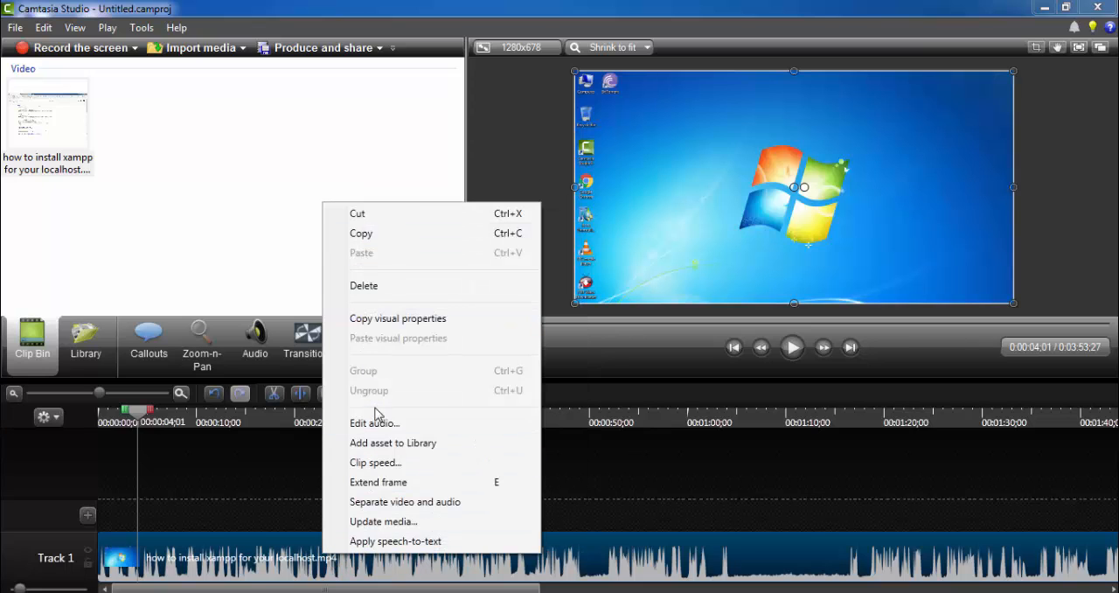
pyautogui.click(374, 422)
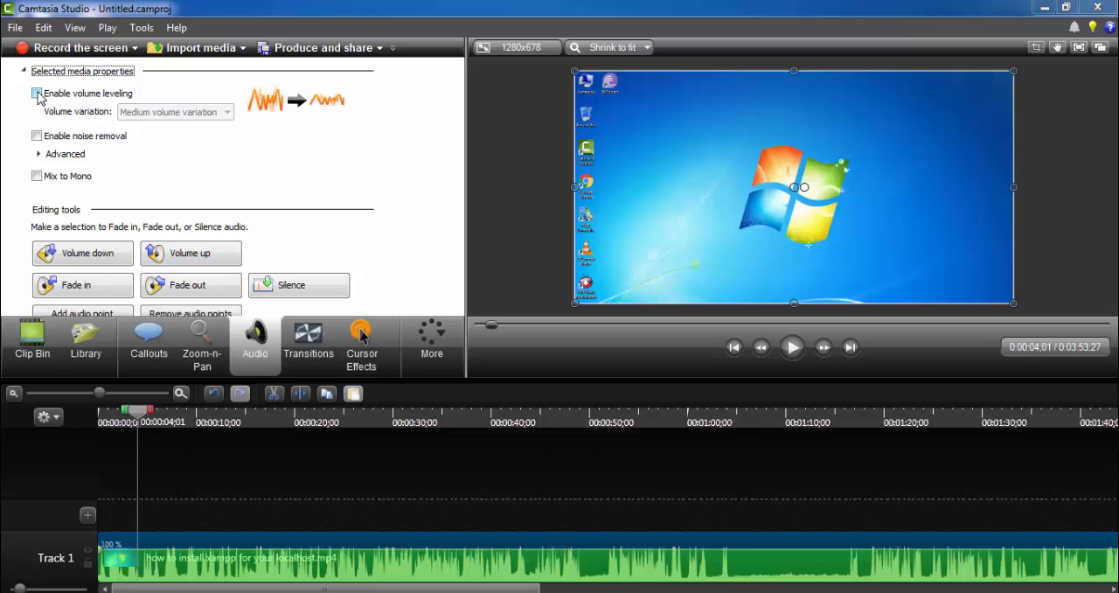
# Step: Enable volume leveling with Medium volume variation
pyautogui.click(37, 93)
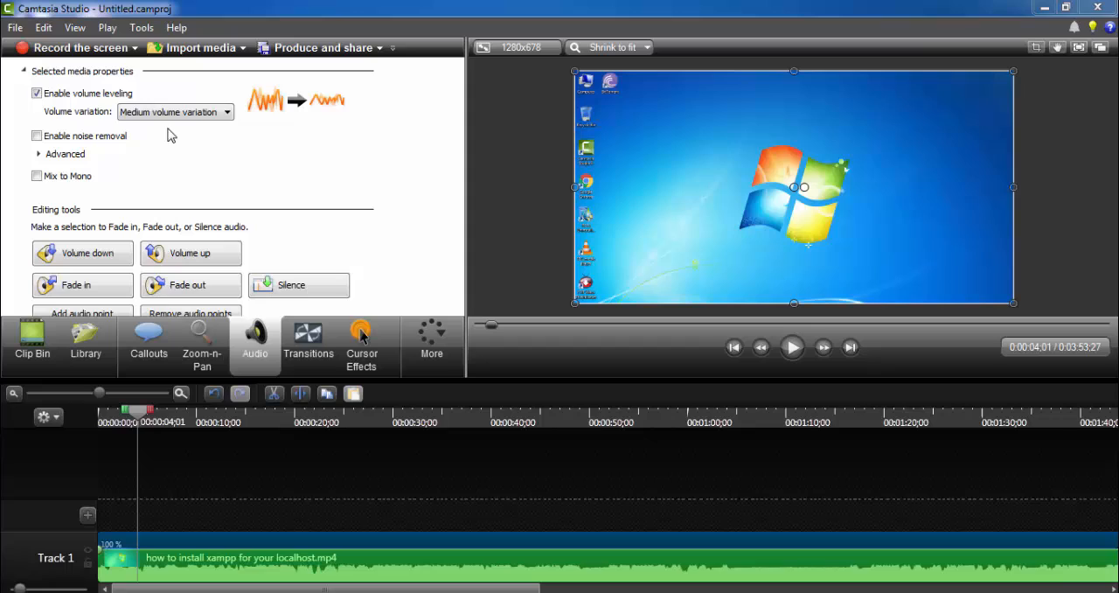
pyautogui.click(226, 112)
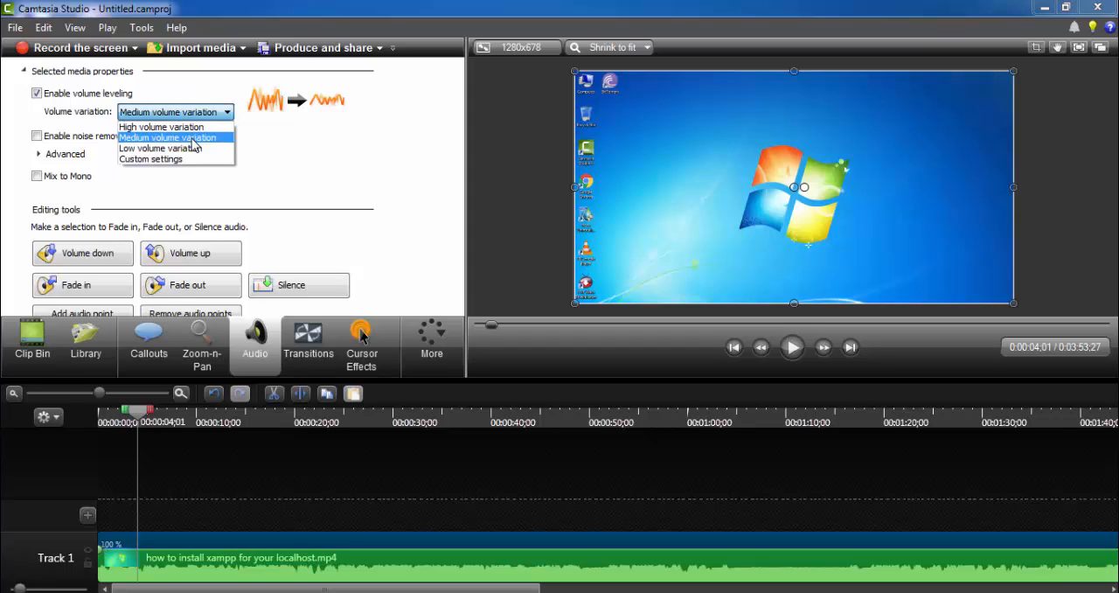
pyautogui.moveTo(157, 148)
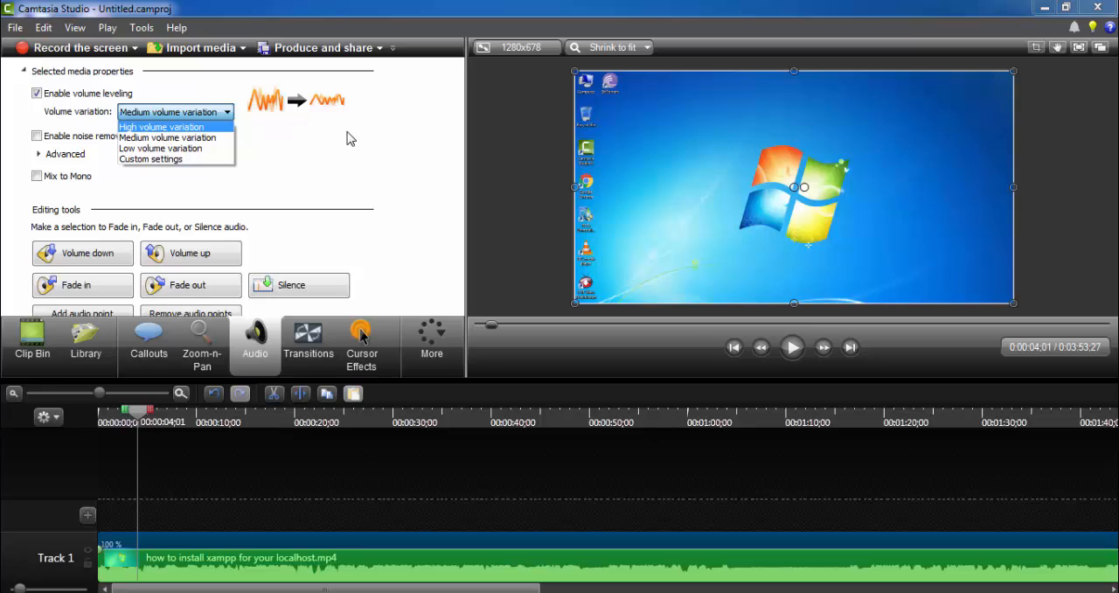
pyautogui.click(168, 137)
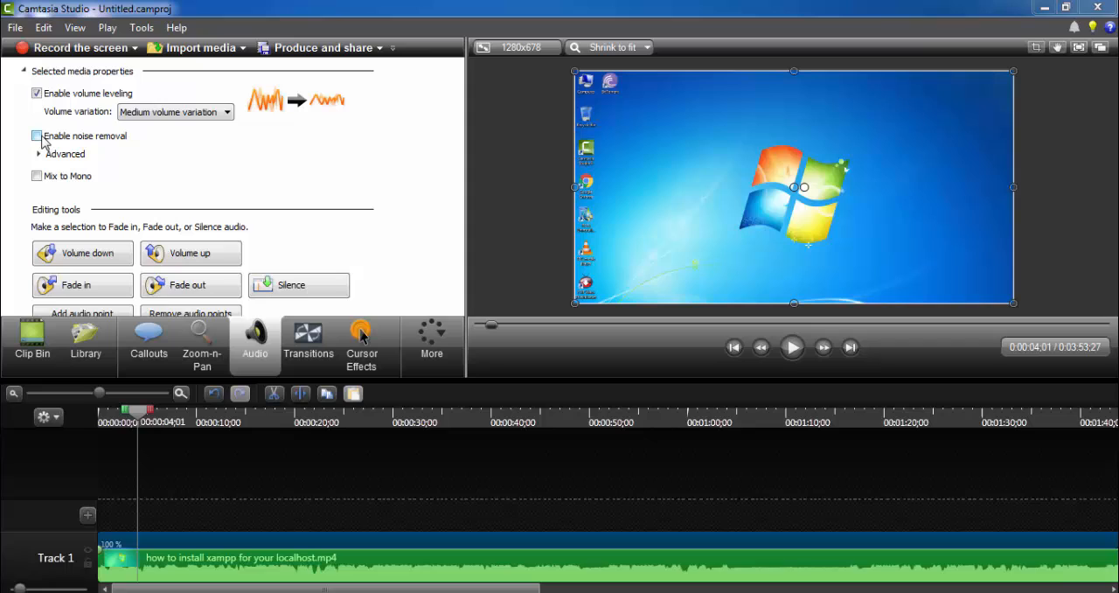
# Step: Enable noise removal and play the clip to hear the result
pyautogui.click(37, 136)
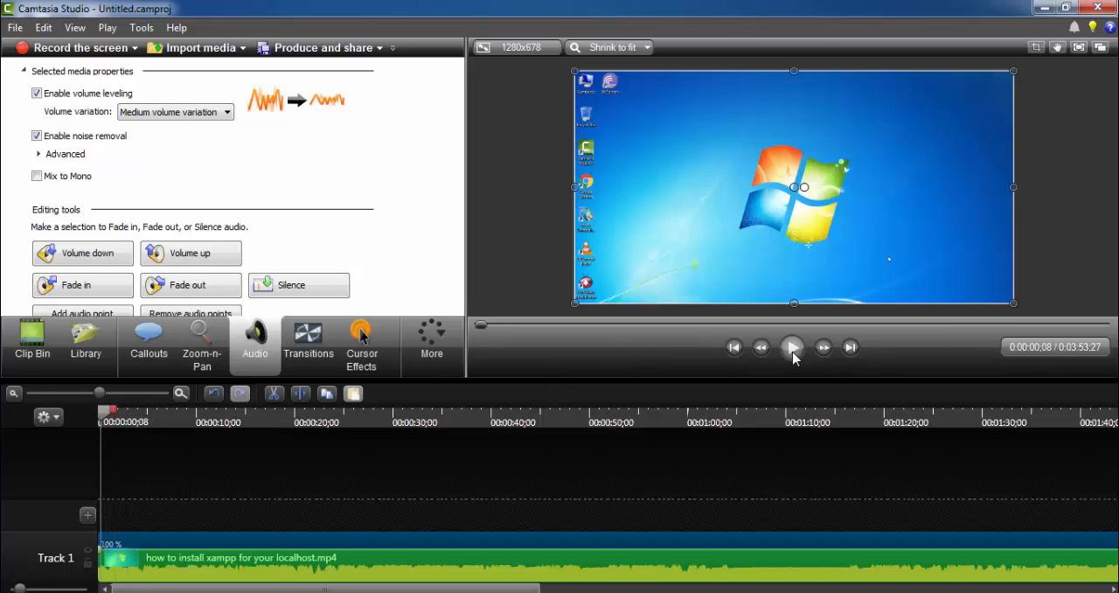
pyautogui.click(792, 347)
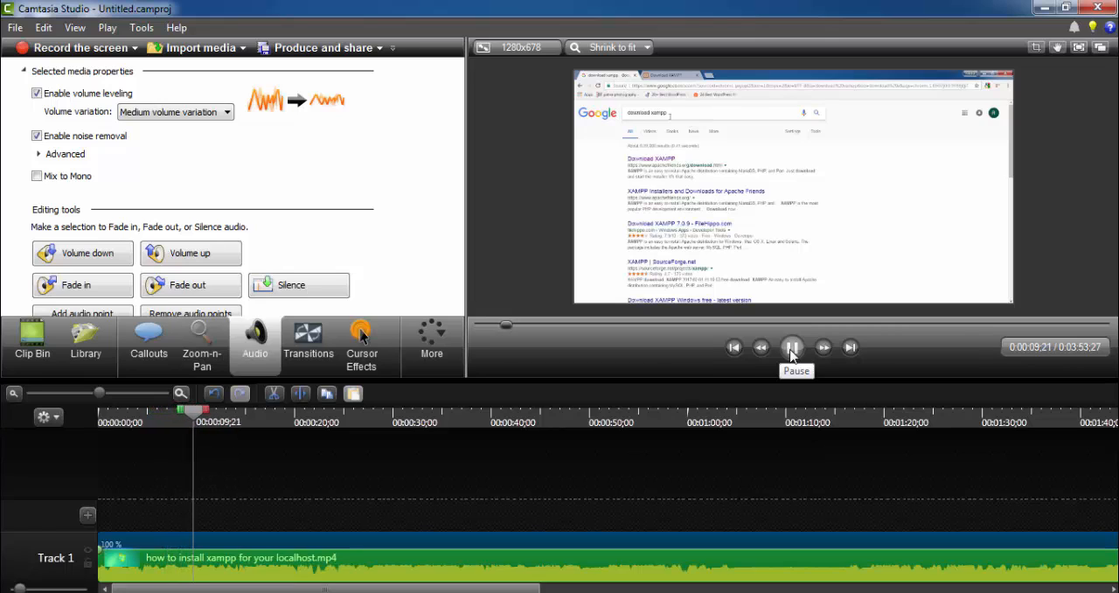
# Step: Compare playback with noise removal off and on, leaving it enabled
pyautogui.click(791, 347)
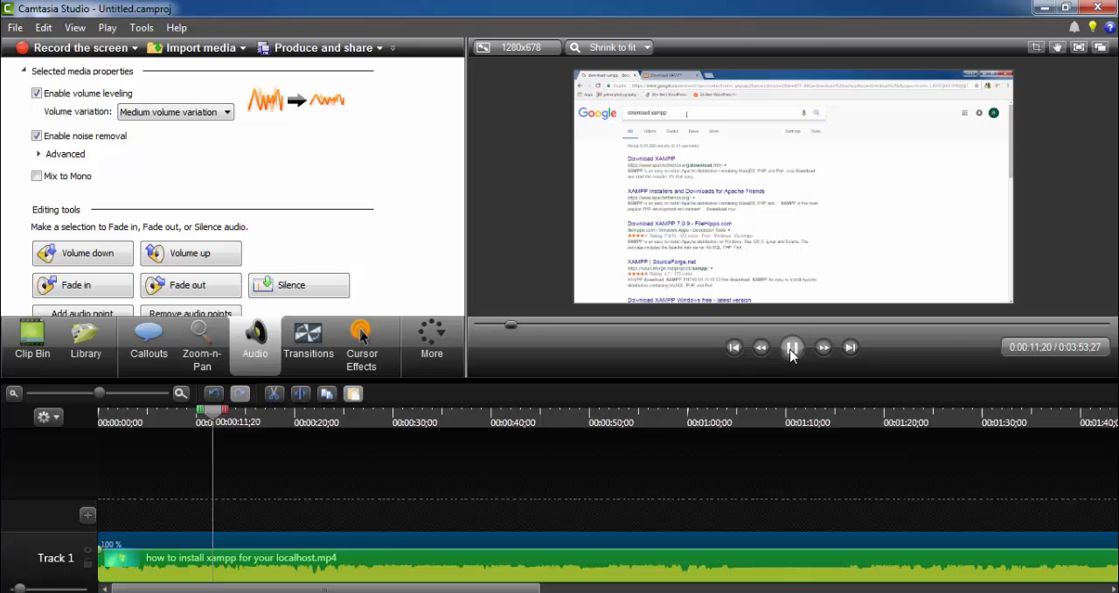
pyautogui.click(791, 347)
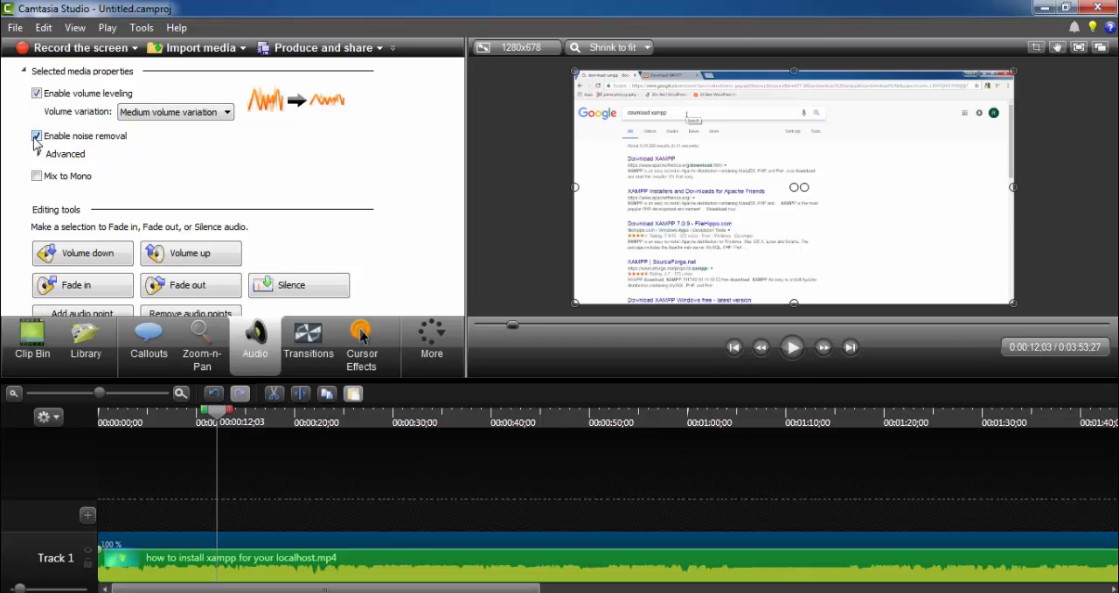
pyautogui.click(791, 347)
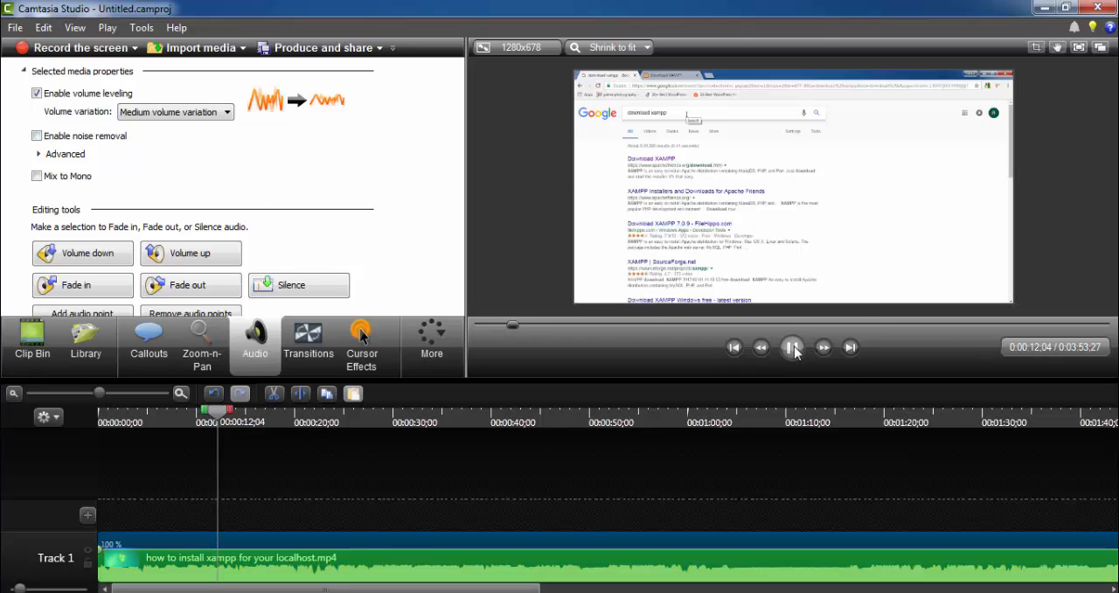
pyautogui.click(792, 347)
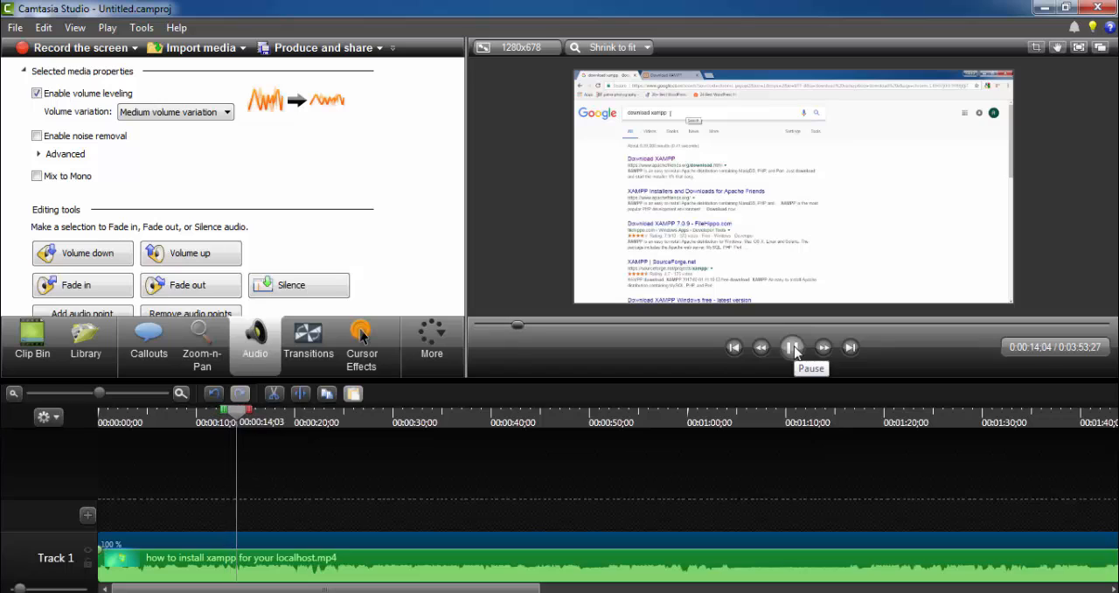
pyautogui.click(792, 347)
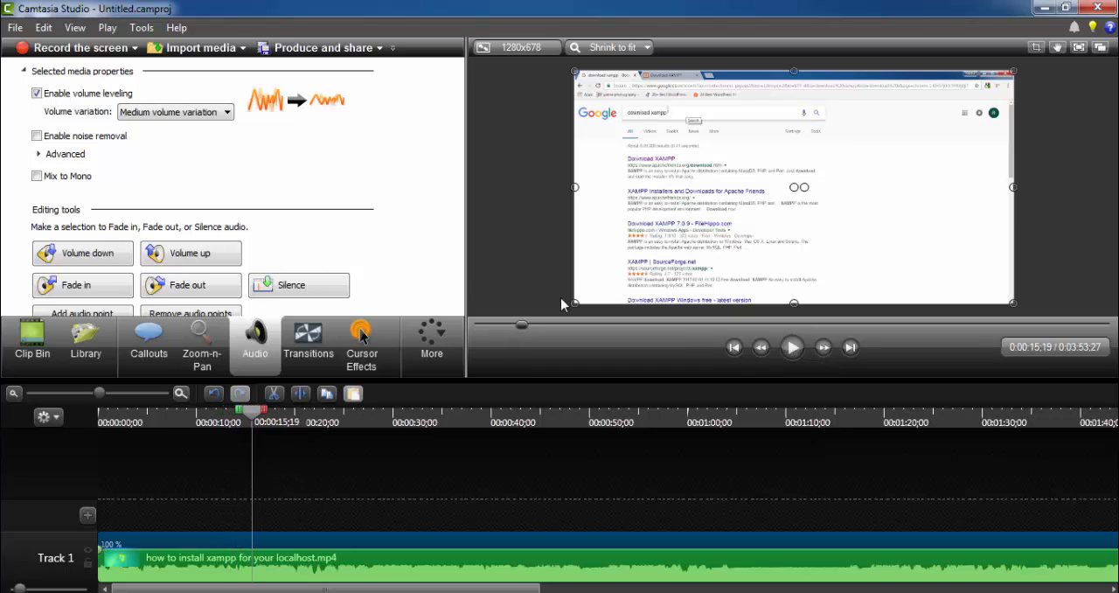
pyautogui.click(37, 135)
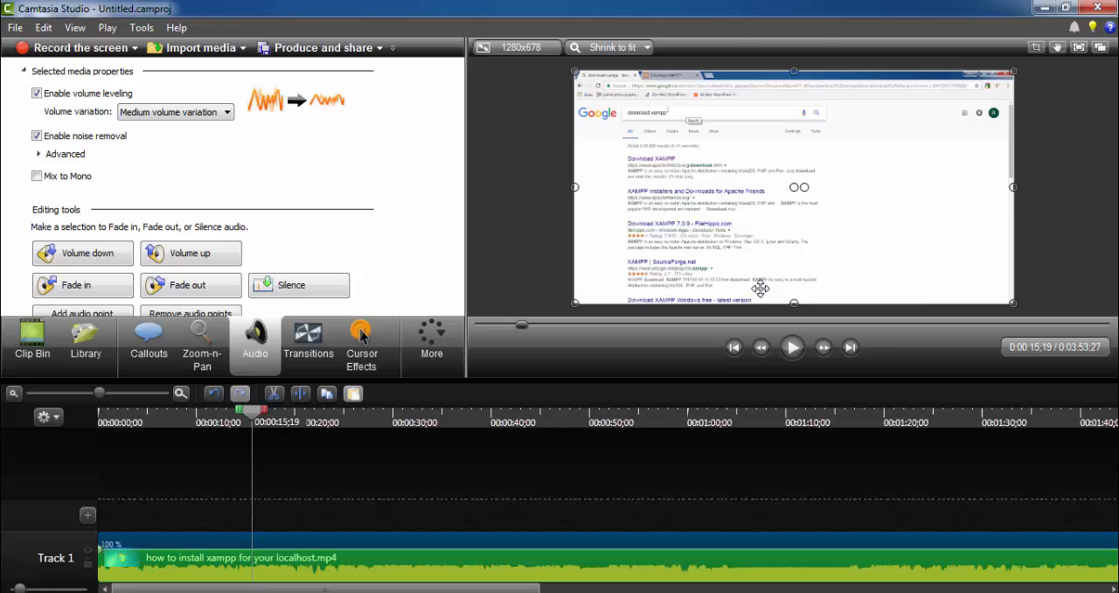
pyautogui.click(792, 347)
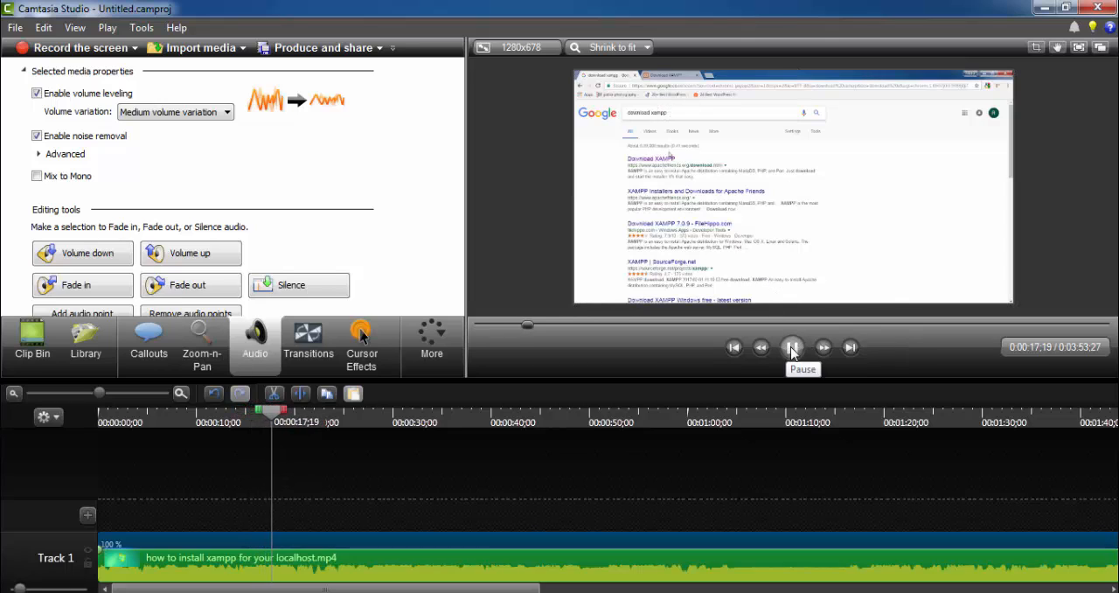
pyautogui.click(792, 347)
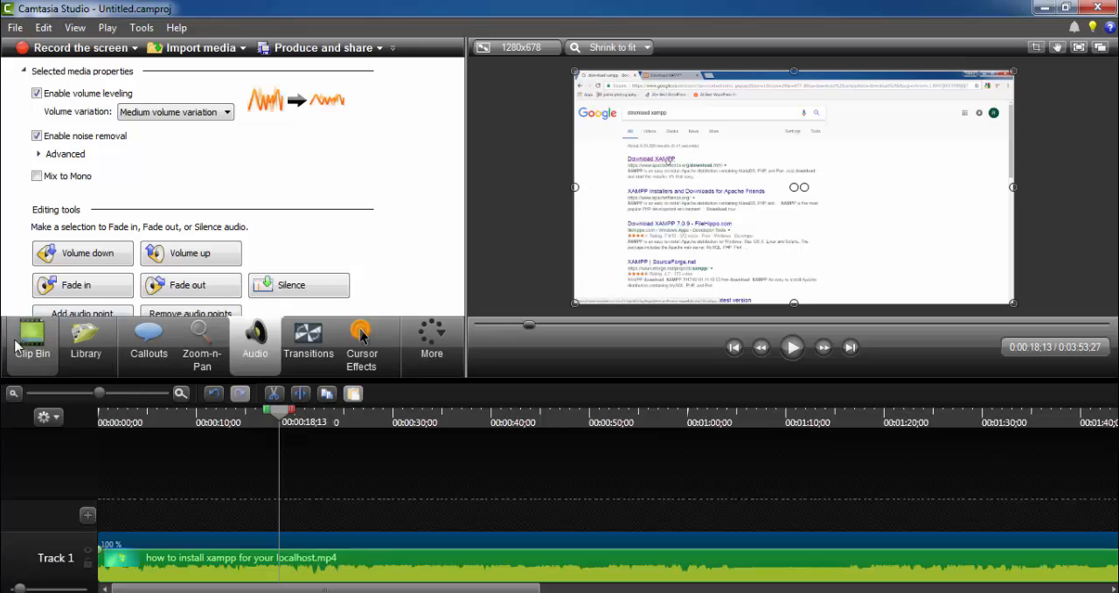
# Step: Return to the Clip Bin list of imported media
pyautogui.click(32, 341)
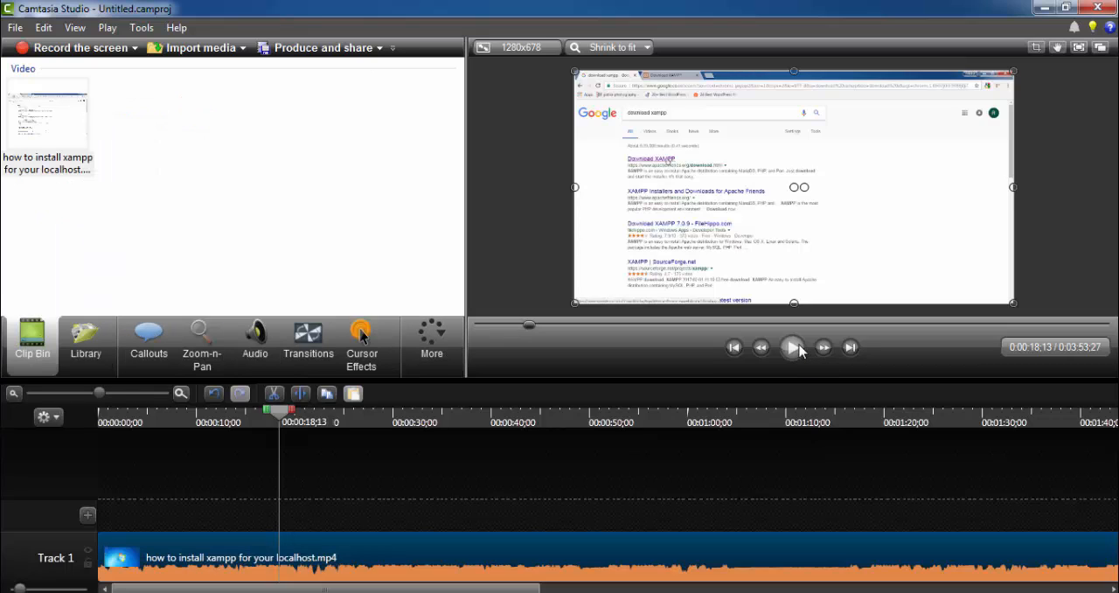